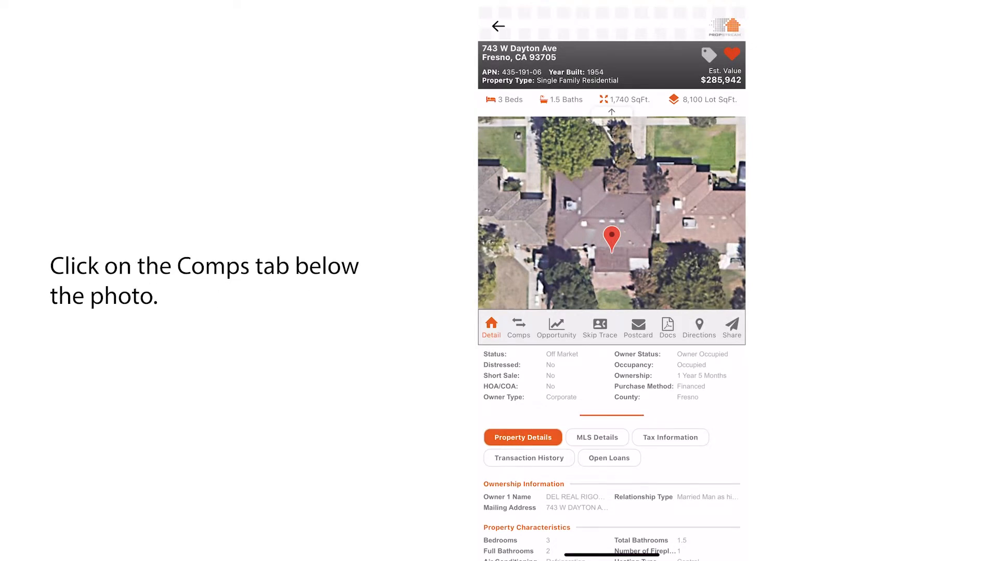
- Browse the Comps, then Neighbors, ending on the Cash Buyers list of 150 nearby properties
left_click(519, 328)
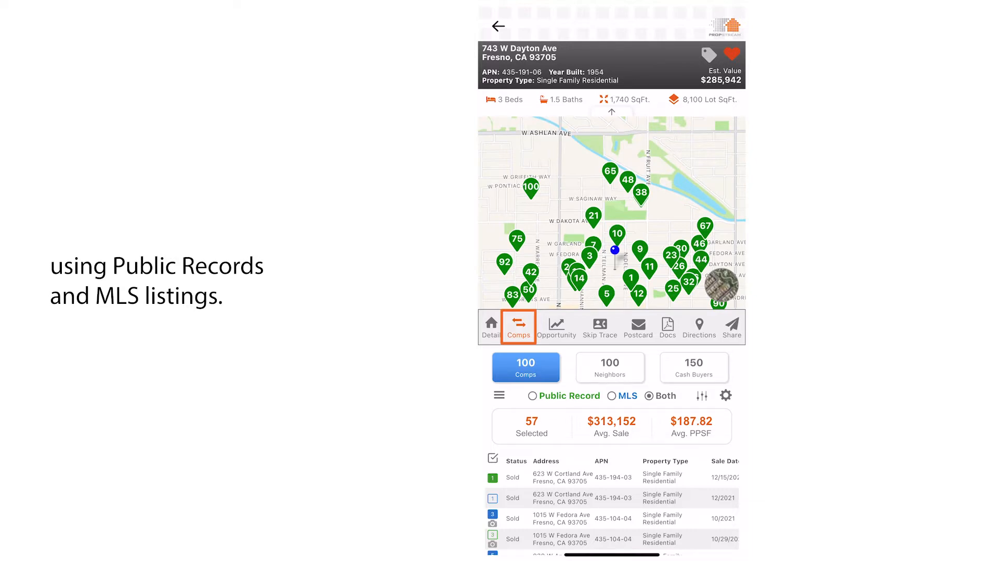
left_click(609, 368)
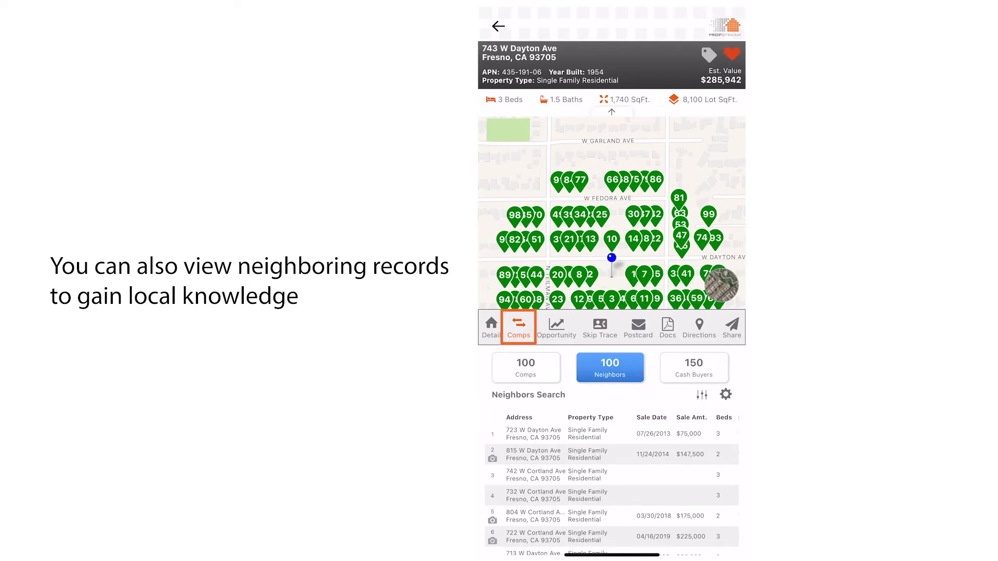
left_click(694, 368)
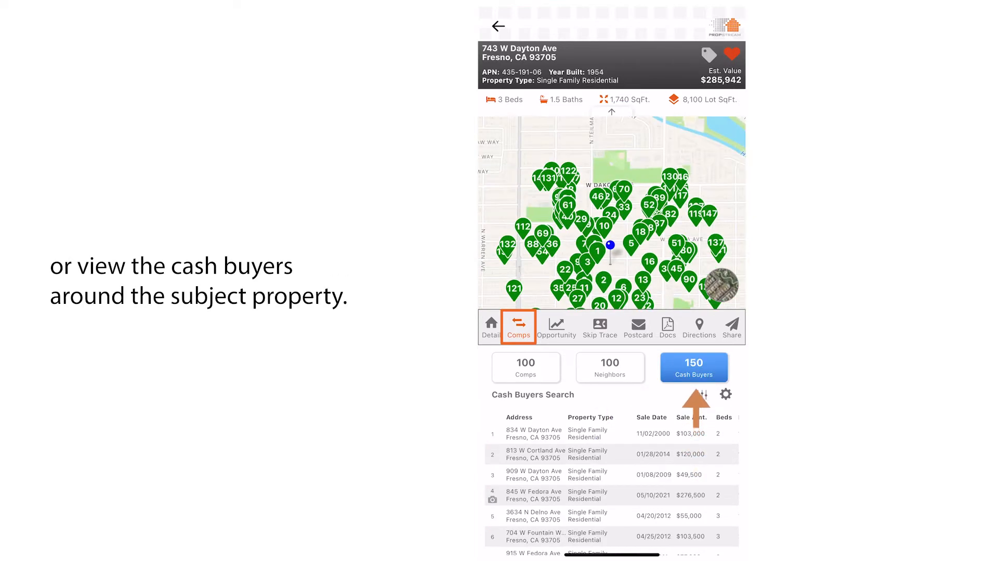
- Try the Public Record, MLS and Both comp sources, settling on Both, and deselect every comp
left_click(525, 368)
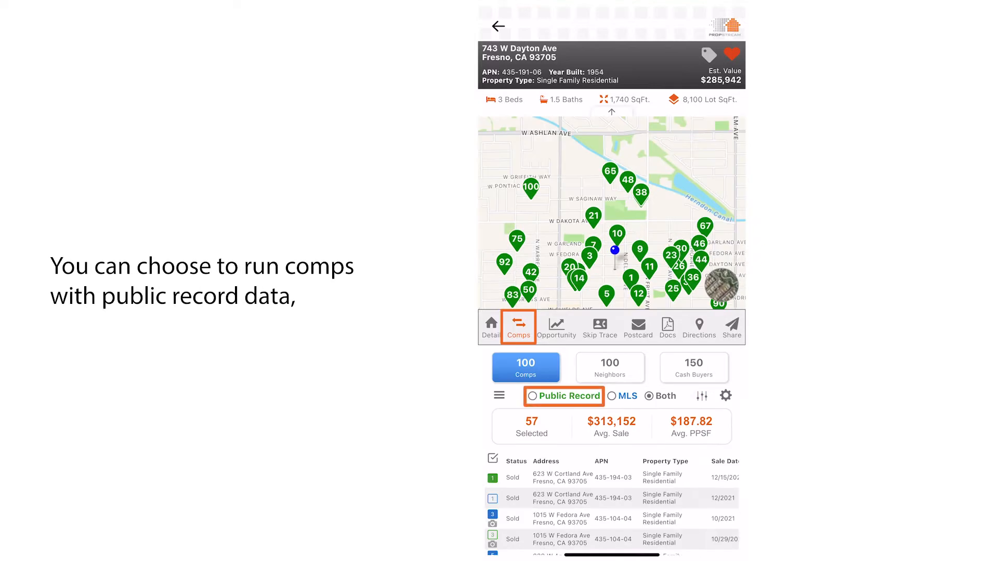
left_click(615, 395)
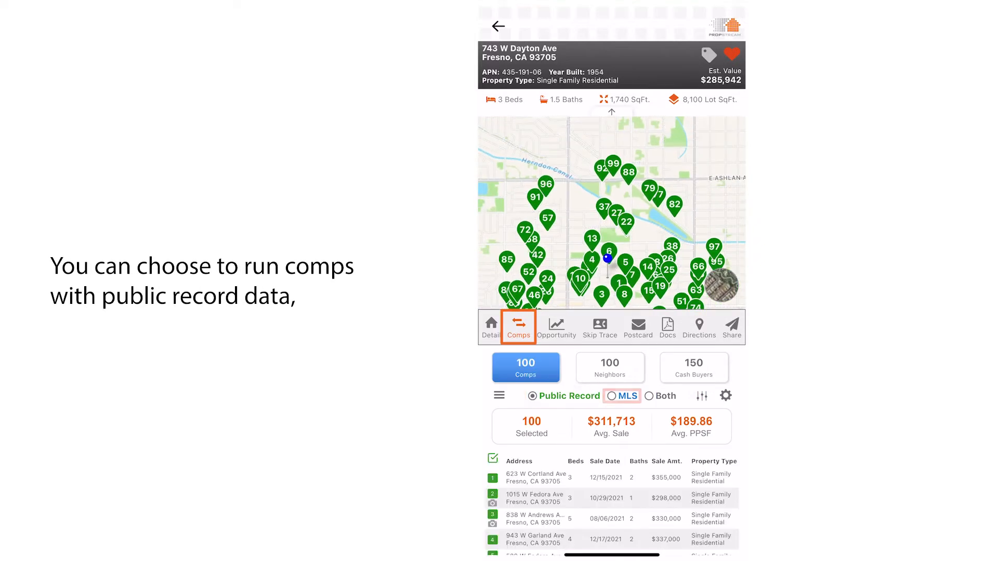
left_click(649, 396)
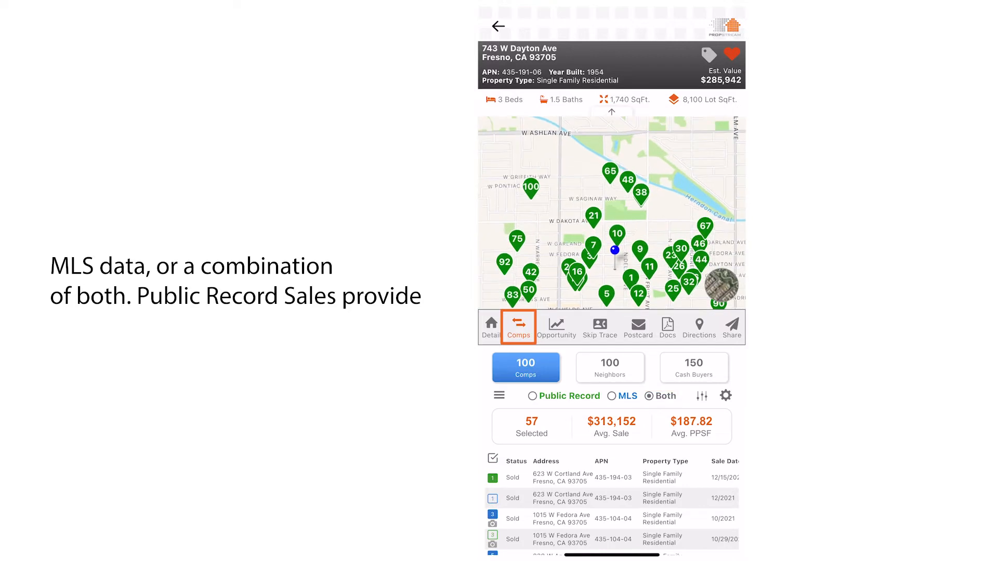
left_click(532, 397)
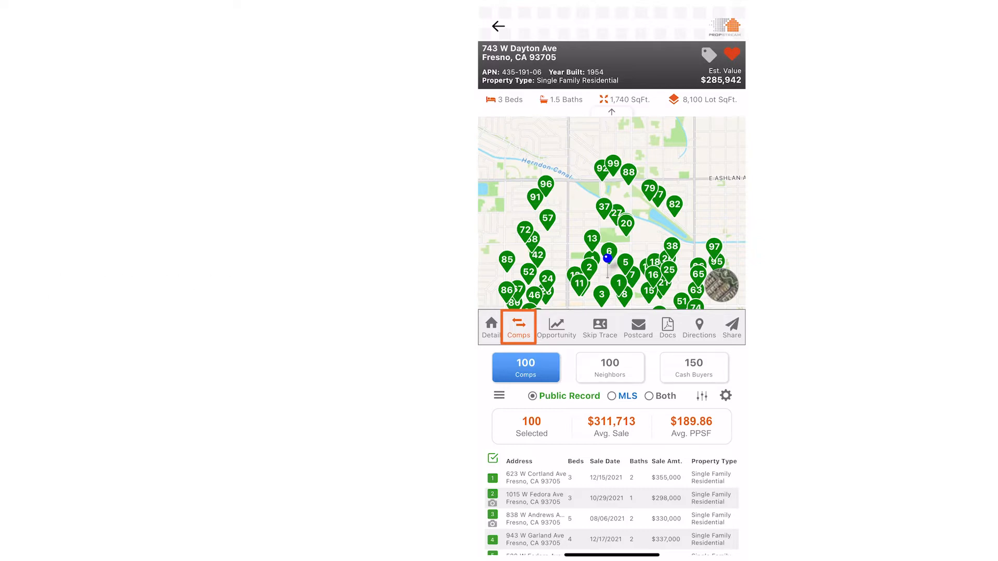
left_click(613, 396)
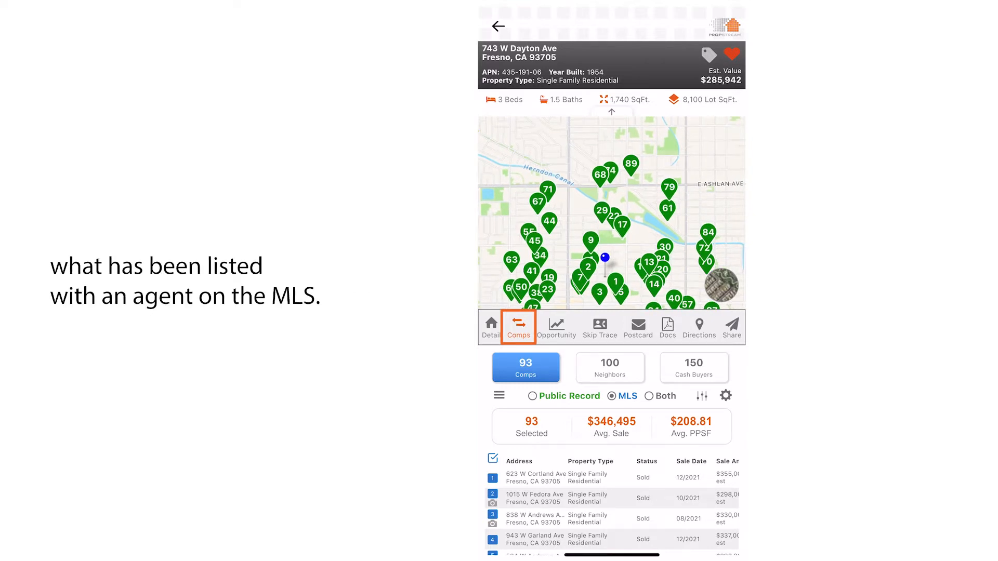
left_click(648, 396)
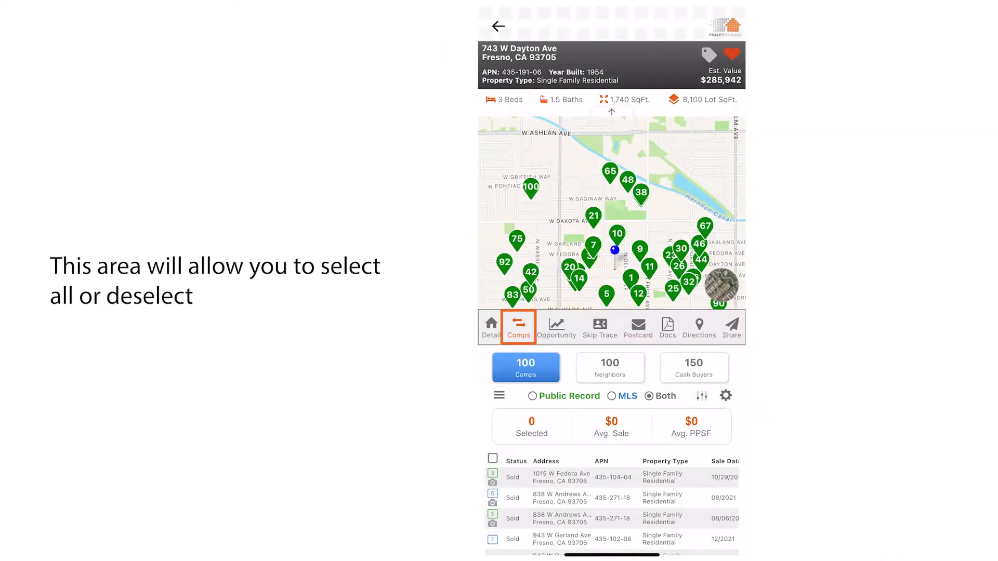
- Select all comps again, restoring 57 selected with a $313,152 average sale
left_click(492, 458)
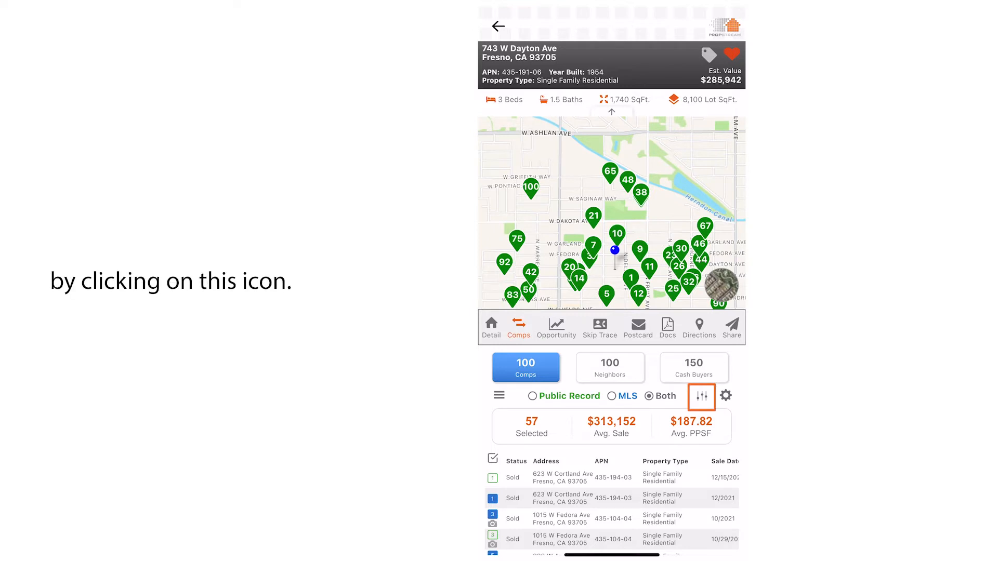
- Set the comp criteria to a 12-month sale range, review property classifications, and apply
left_click(701, 396)
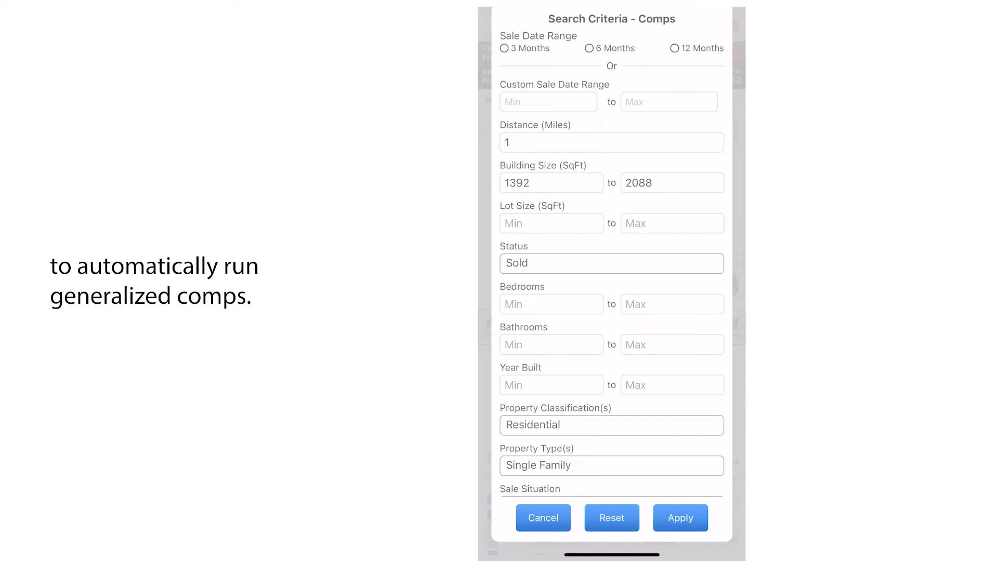
left_click(673, 48)
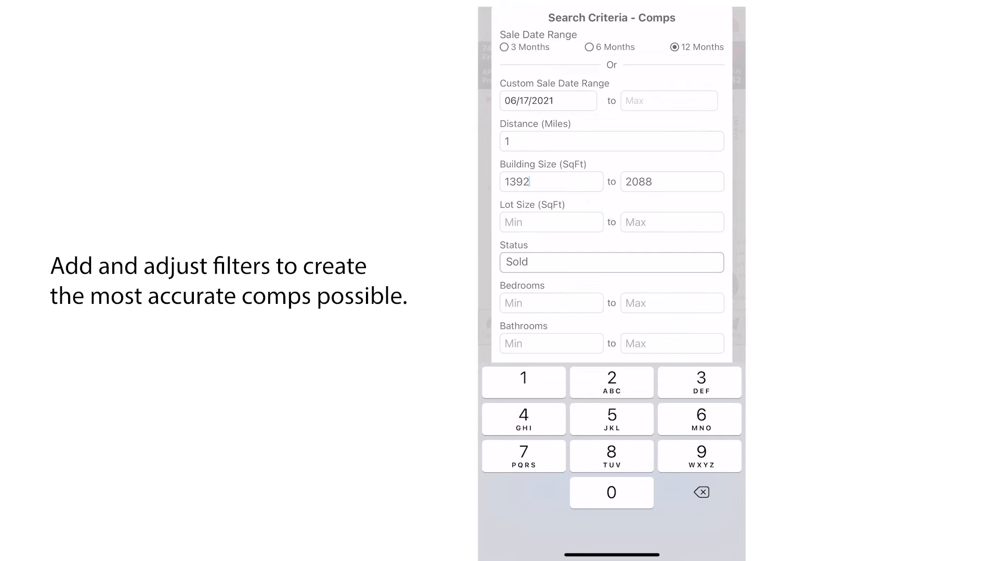
left_click(611, 262)
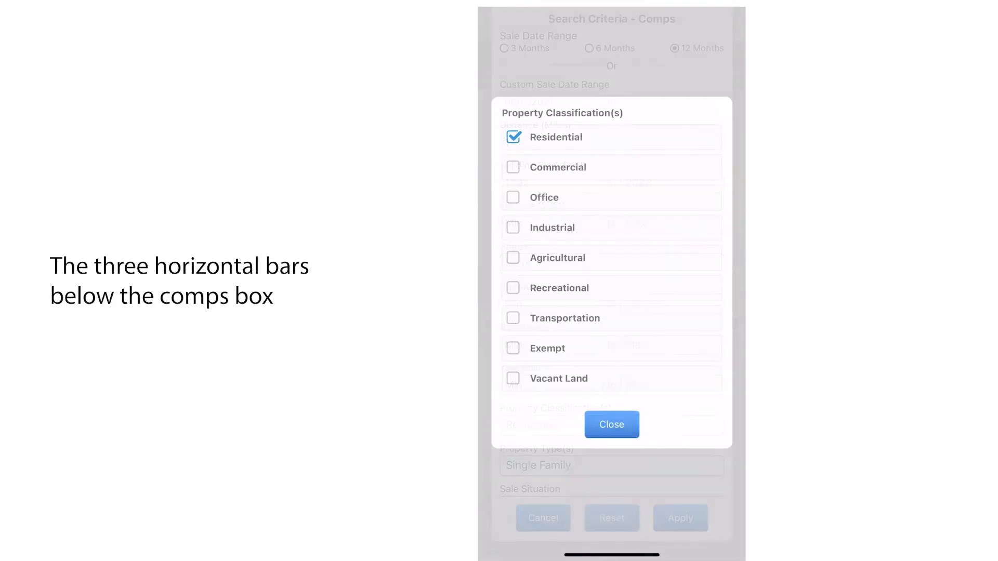
left_click(611, 425)
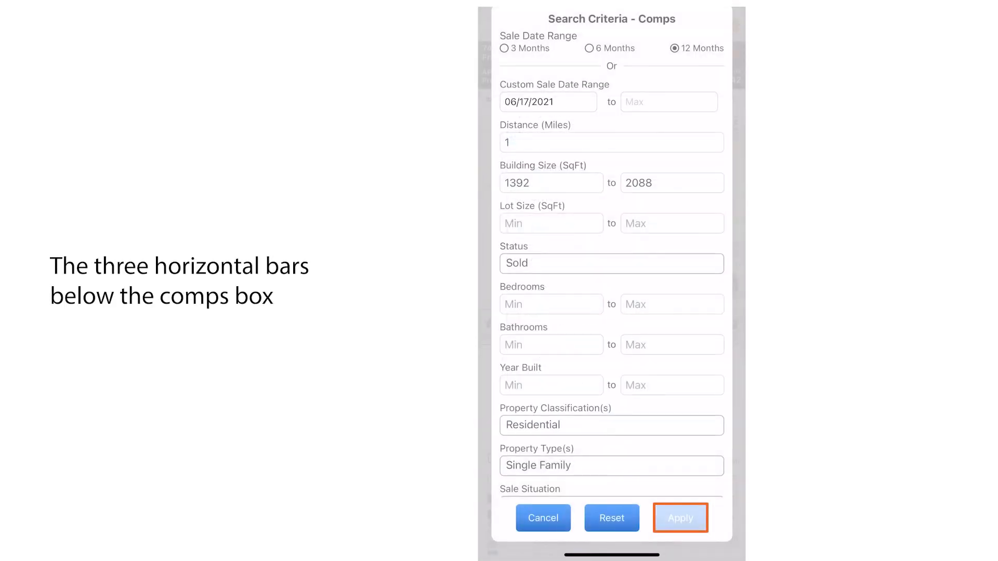
left_click(681, 518)
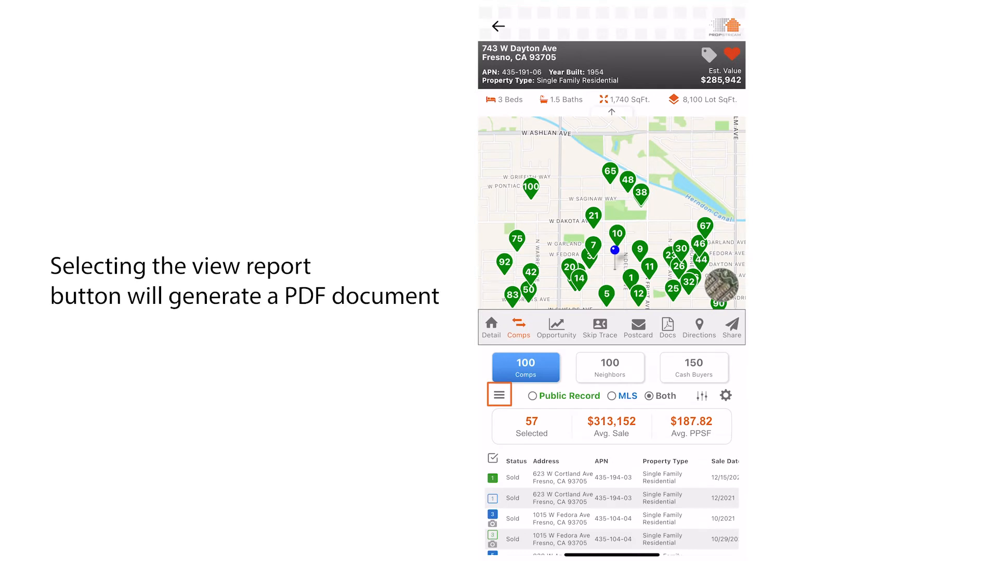
left_click(499, 395)
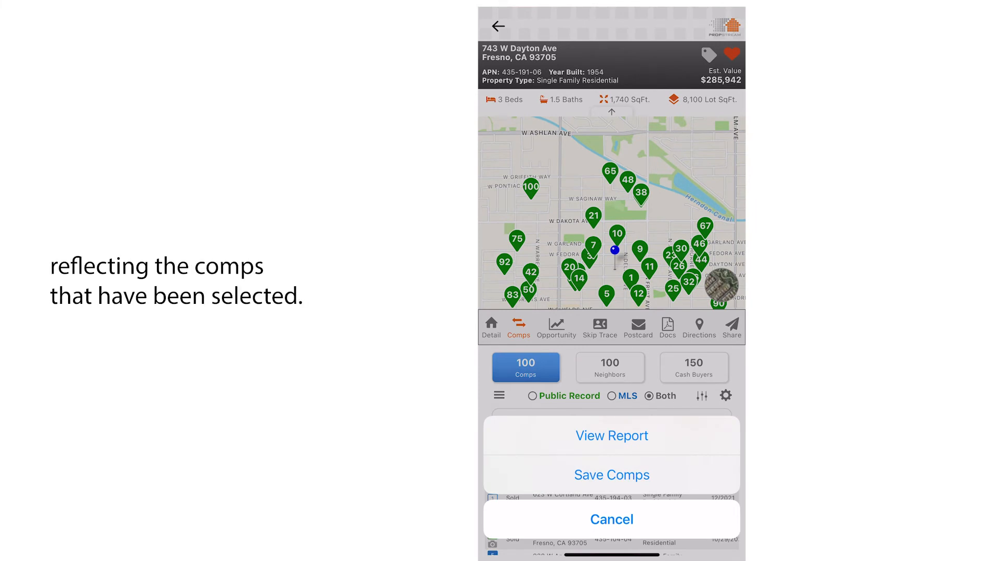
left_click(611, 436)
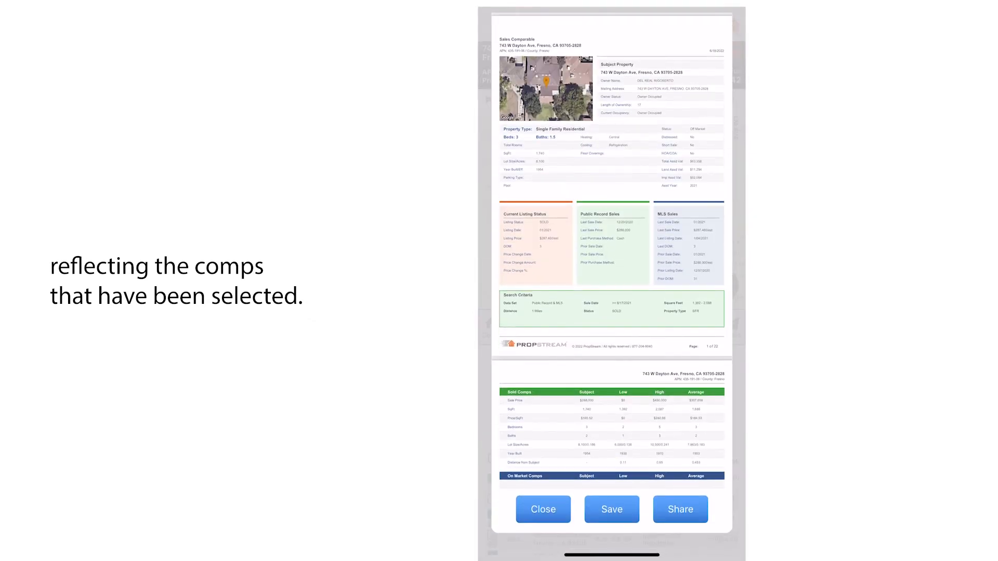
scroll("down", 3)
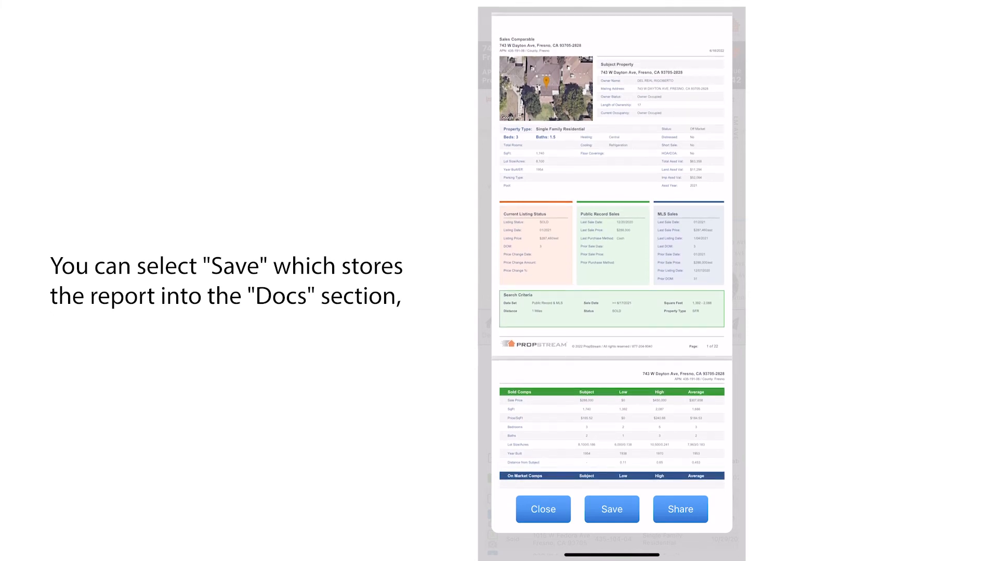
left_click(611, 509)
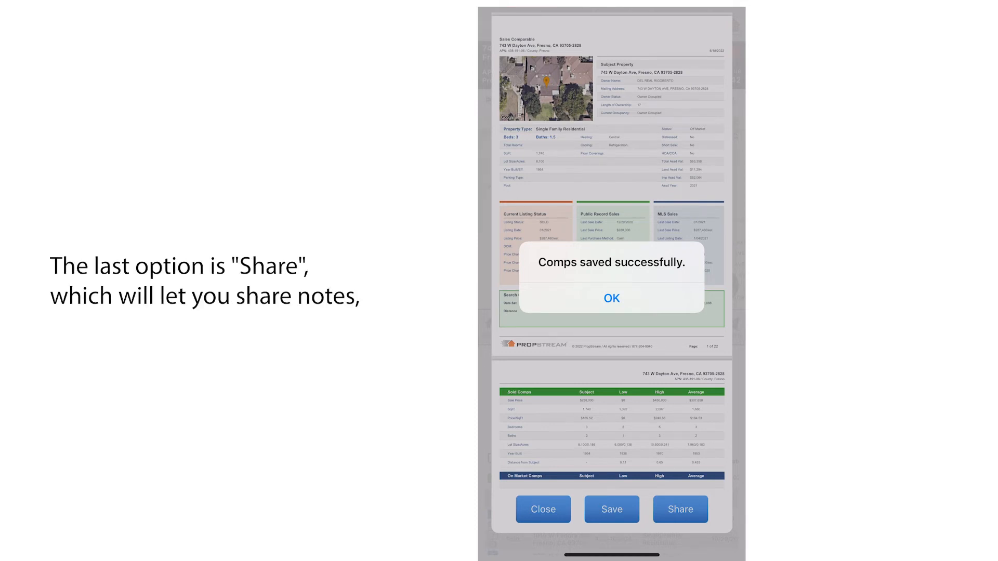
left_click(611, 298)
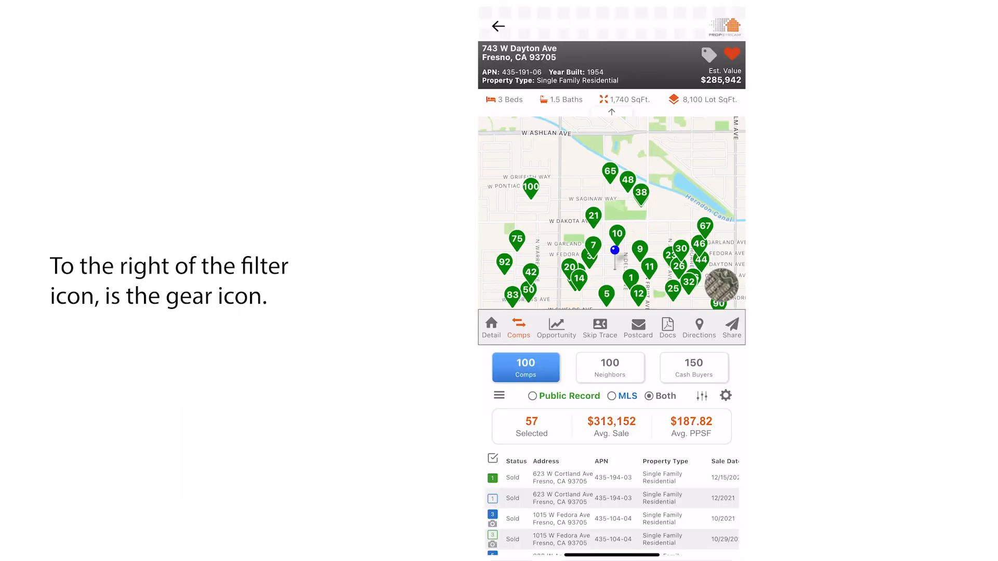
- Drag the Status column width wider in the layout settings and apply the customized table layout
left_click(725, 395)
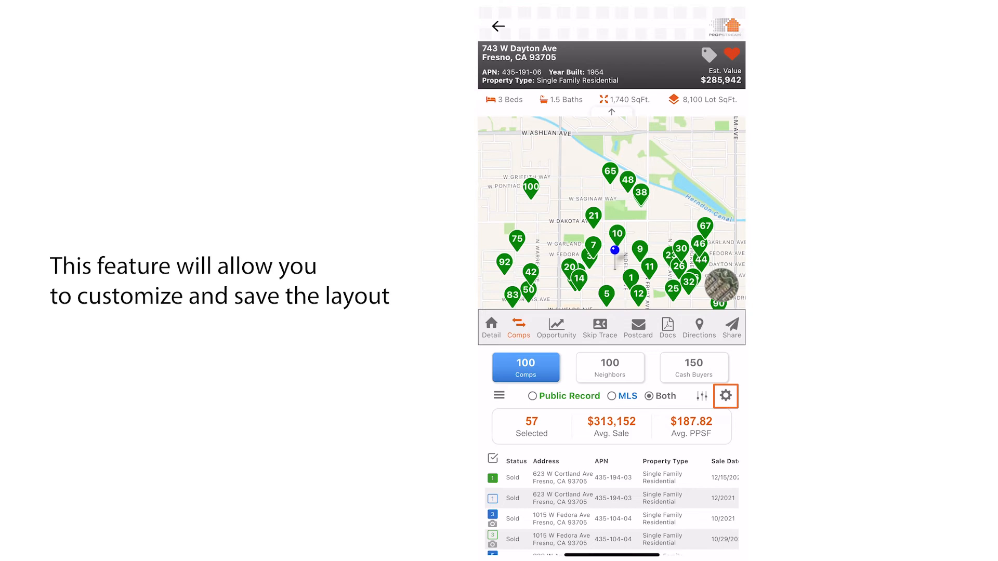
left_click(725, 395)
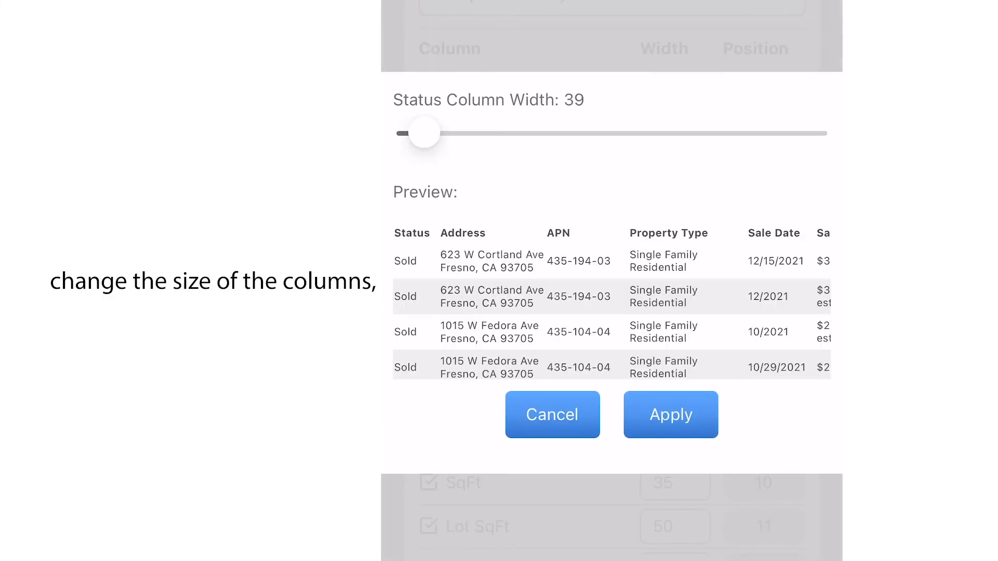
left_click_drag(424, 132, 445, 133)
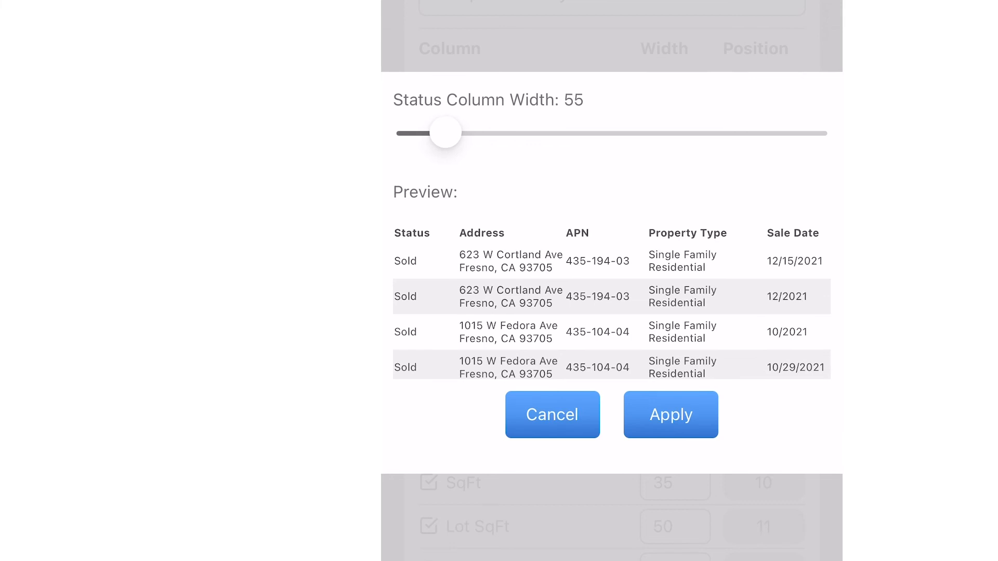
left_click(671, 415)
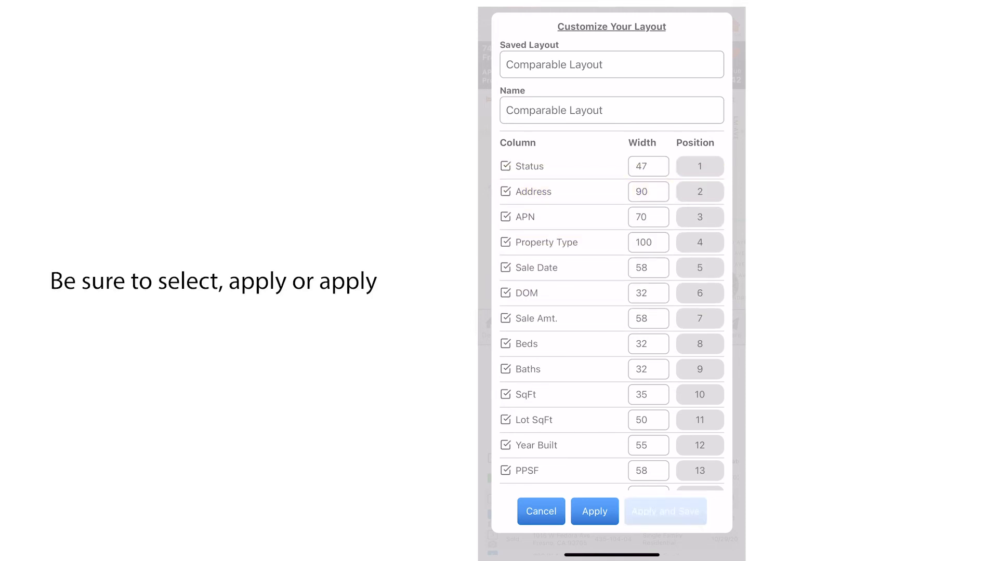
left_click(594, 511)
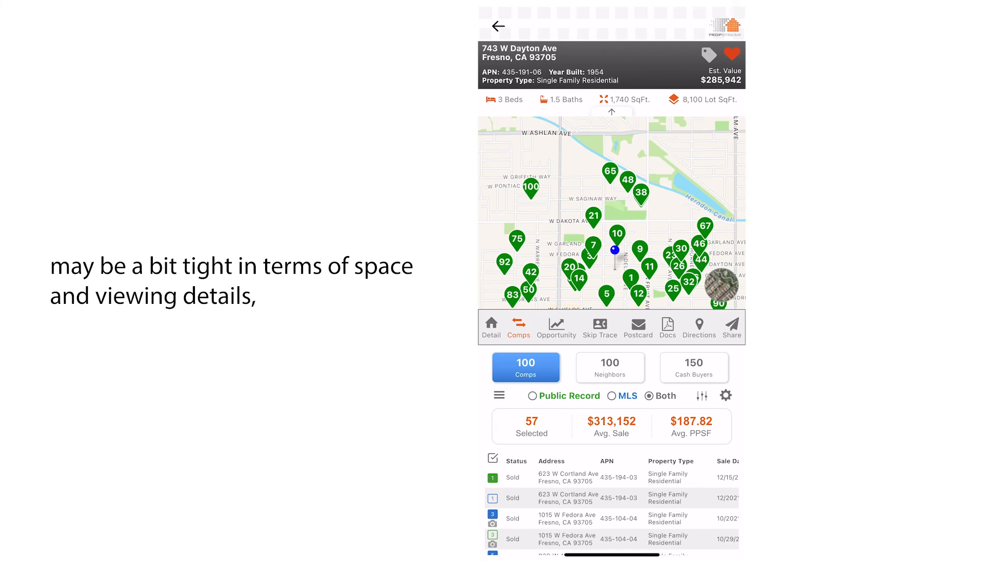
- Collapse the property header and map so more comps rows fit on screen
left_click(610, 64)
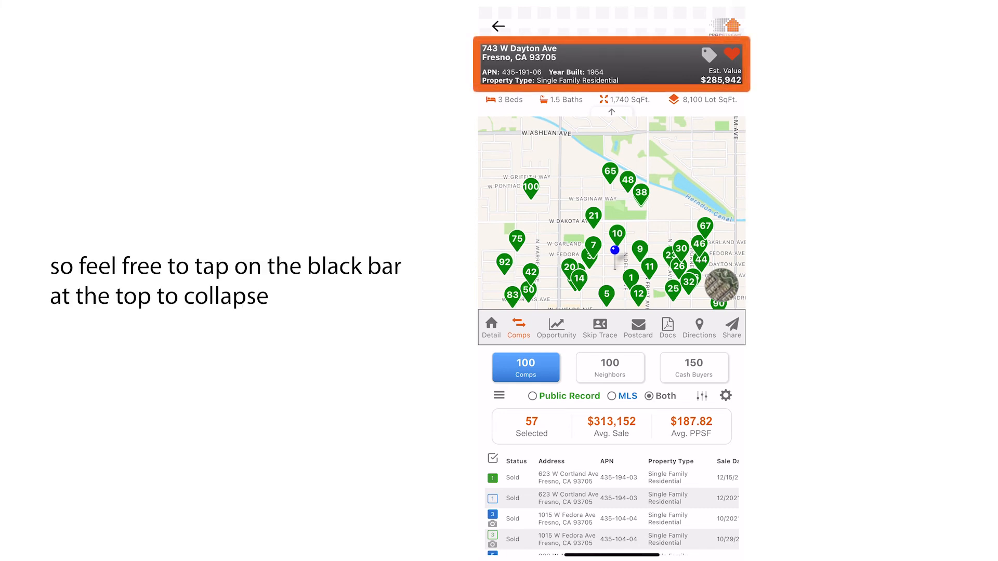
left_click(611, 112)
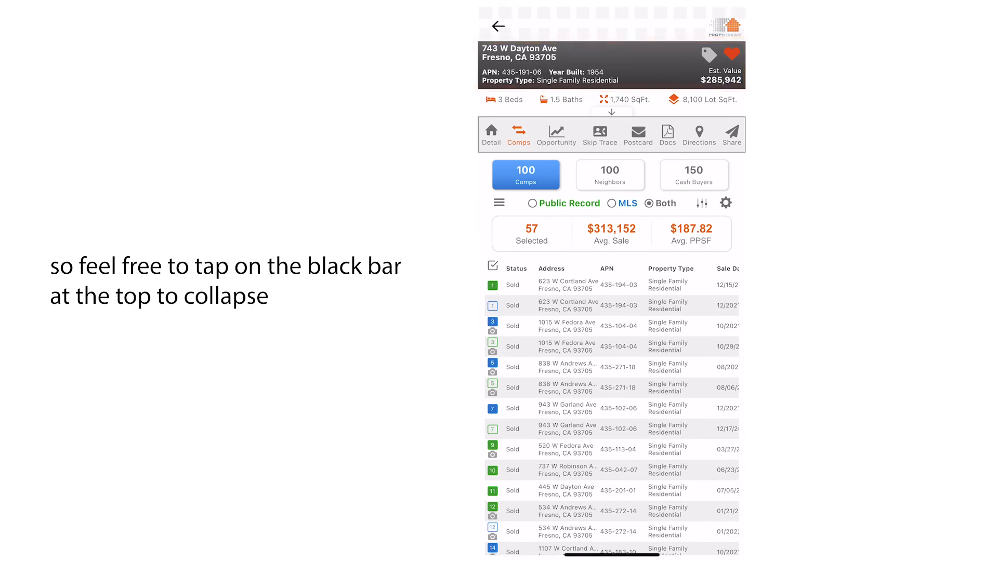